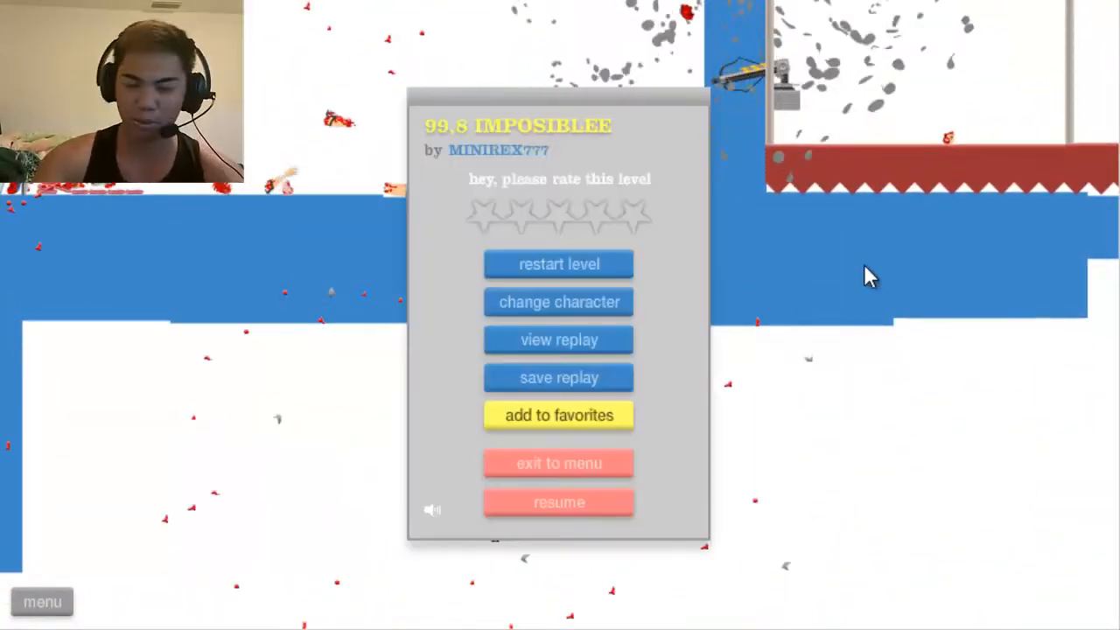
# Step: Restart the '99.8 Imposiblee' level from the pause menu after the failed run
pyautogui.click(558, 502)
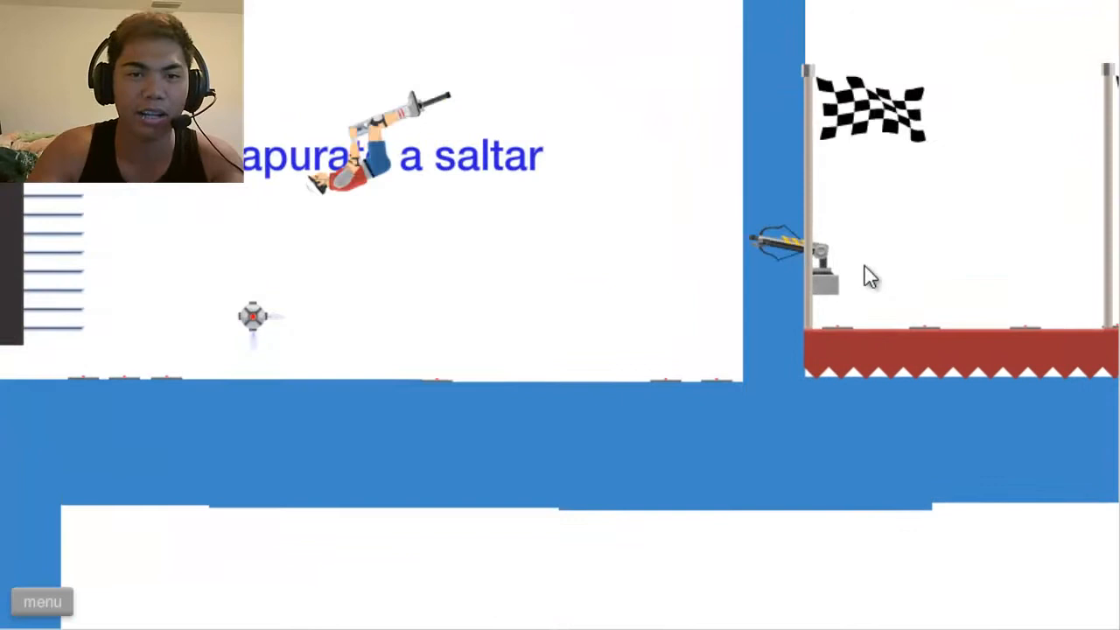